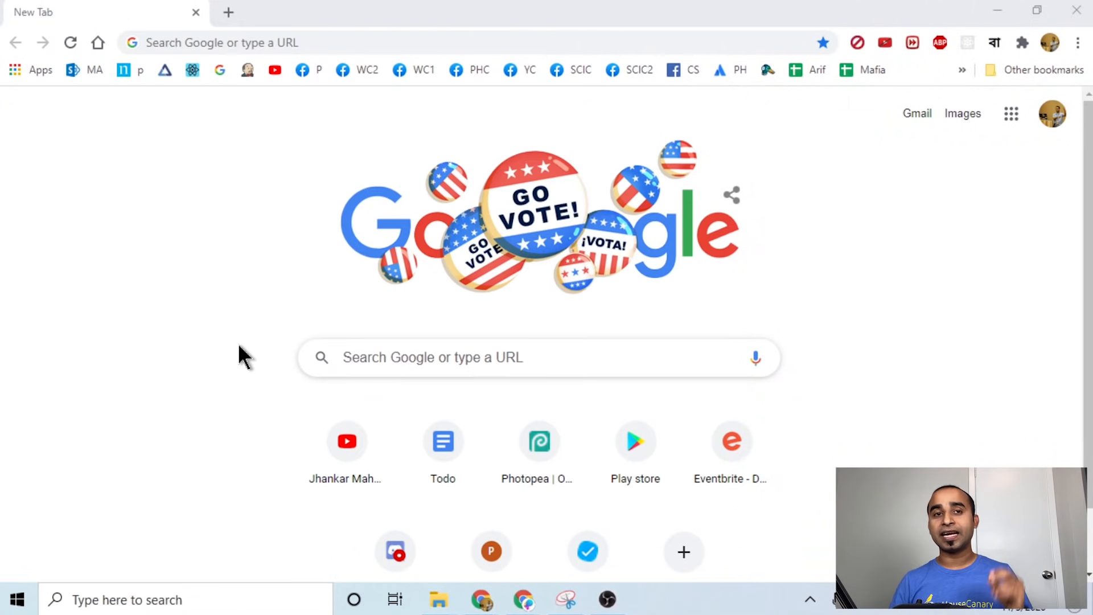
# Step: Launch PyCharm and create a new project at location 'whatsAppLove' with a new virtual environment
pyautogui.click(648, 598)
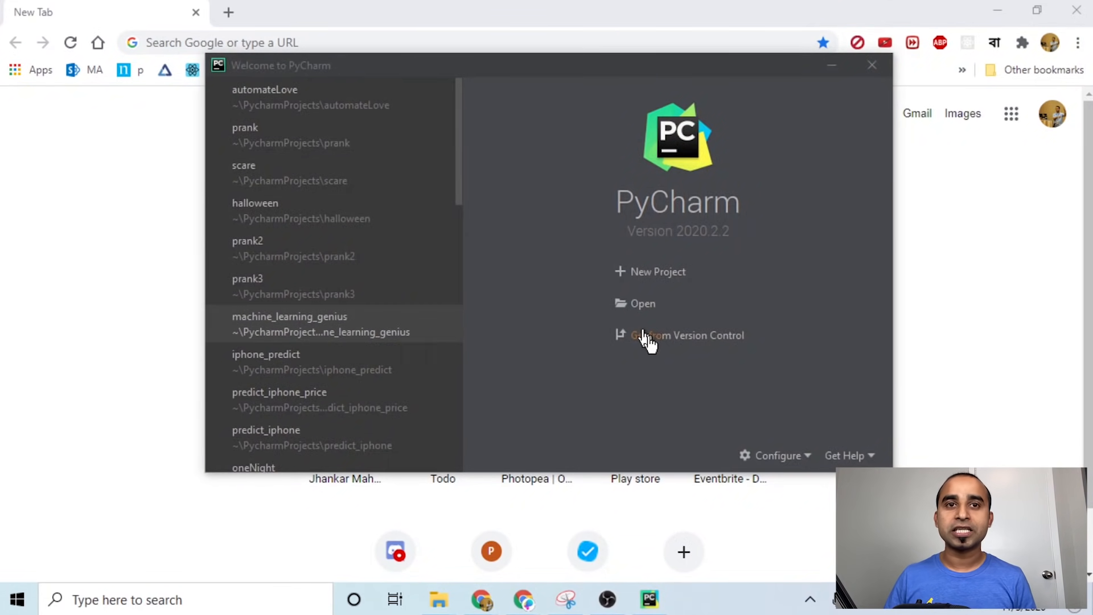
pyautogui.click(657, 272)
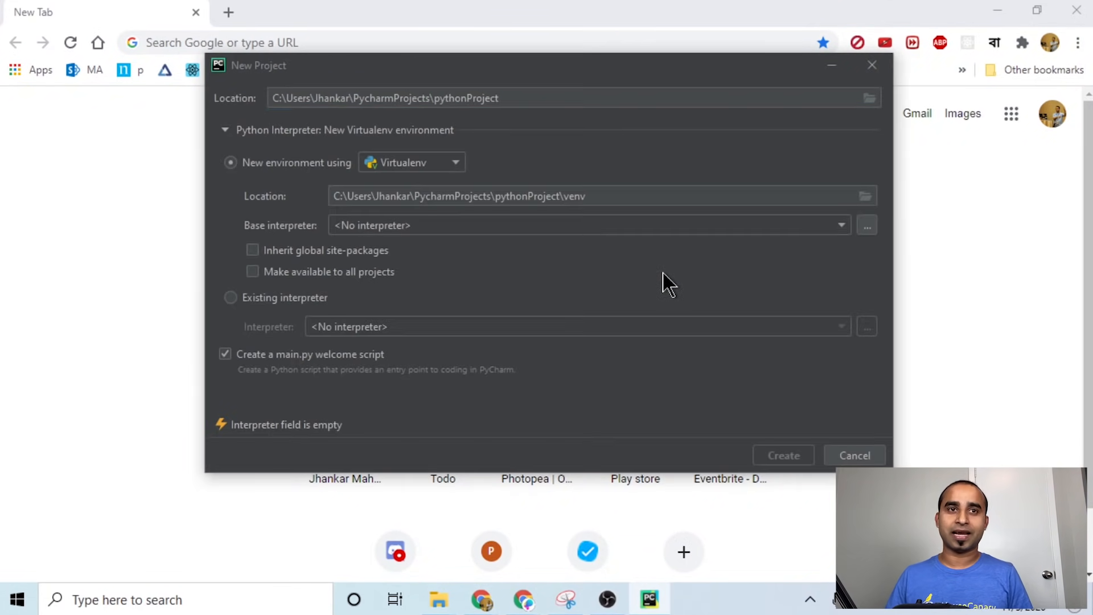
pyautogui.write('whatsApp')
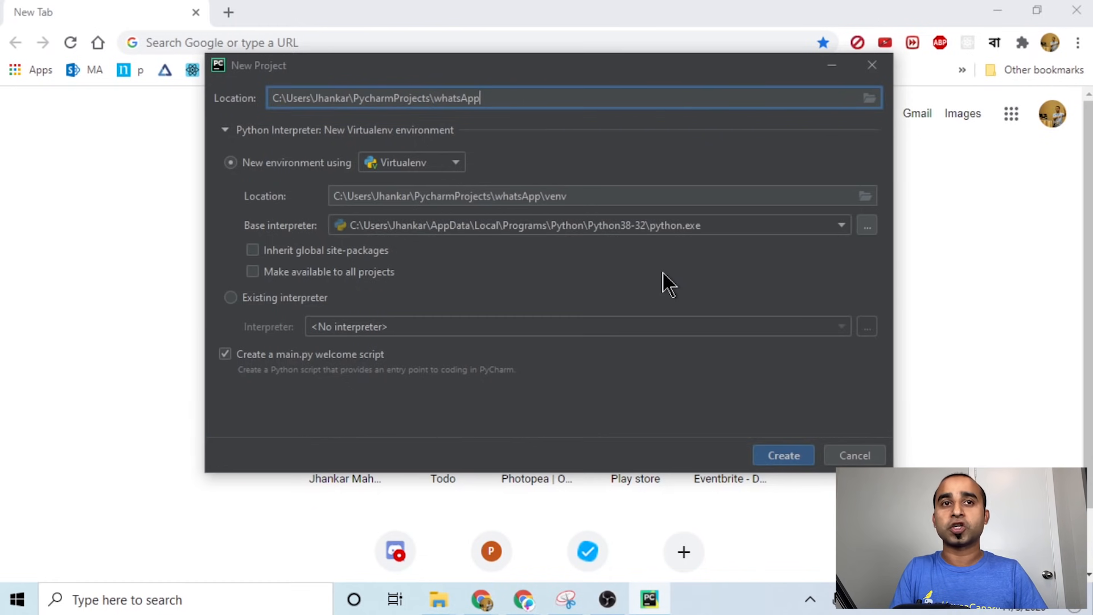
pyautogui.write('Love')
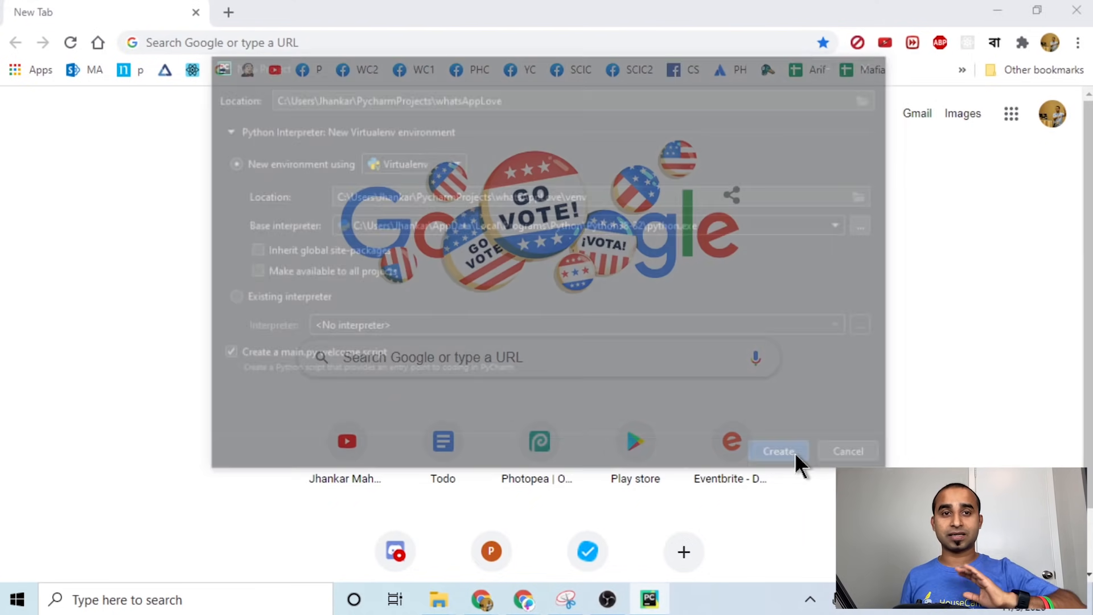
pyautogui.click(779, 451)
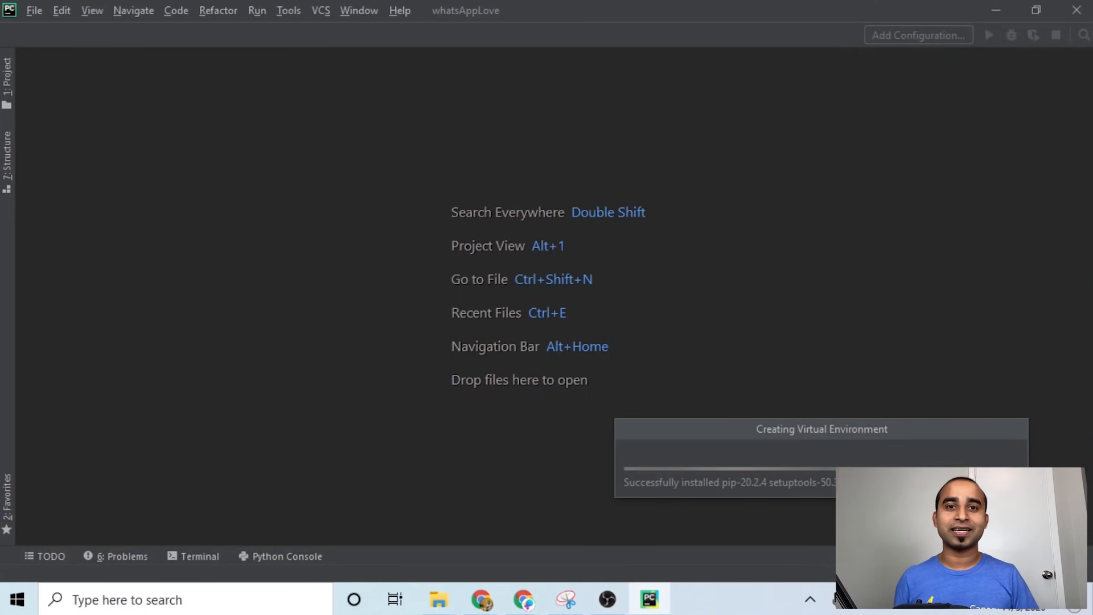
# Step: Search pywhatkit in Chrome, open its PyPI page, and copy the pip install command
pyautogui.click(478, 599)
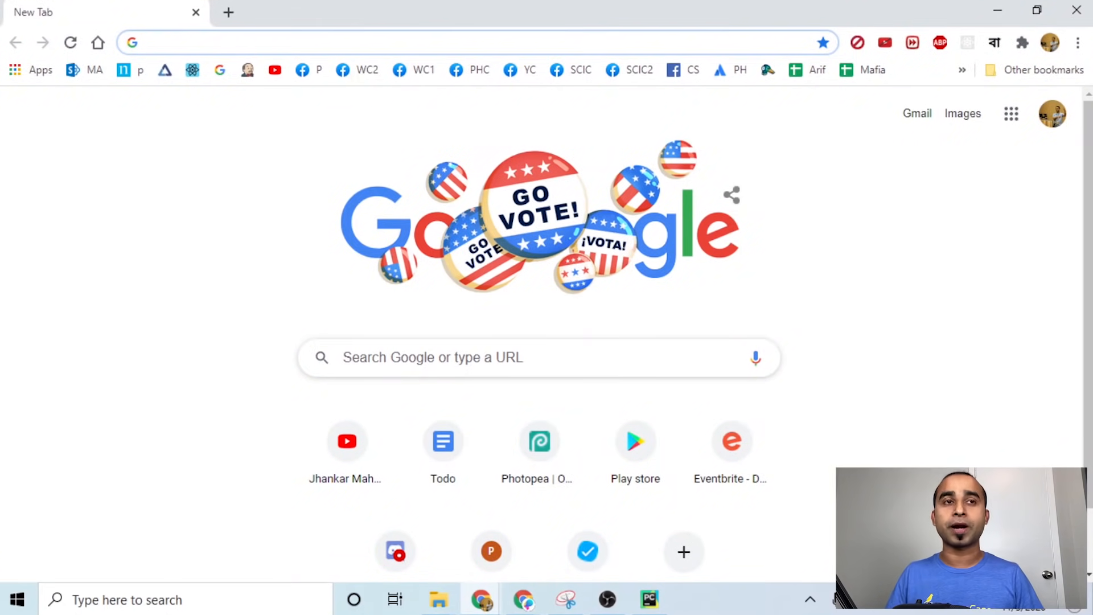
pyautogui.write('python.org')
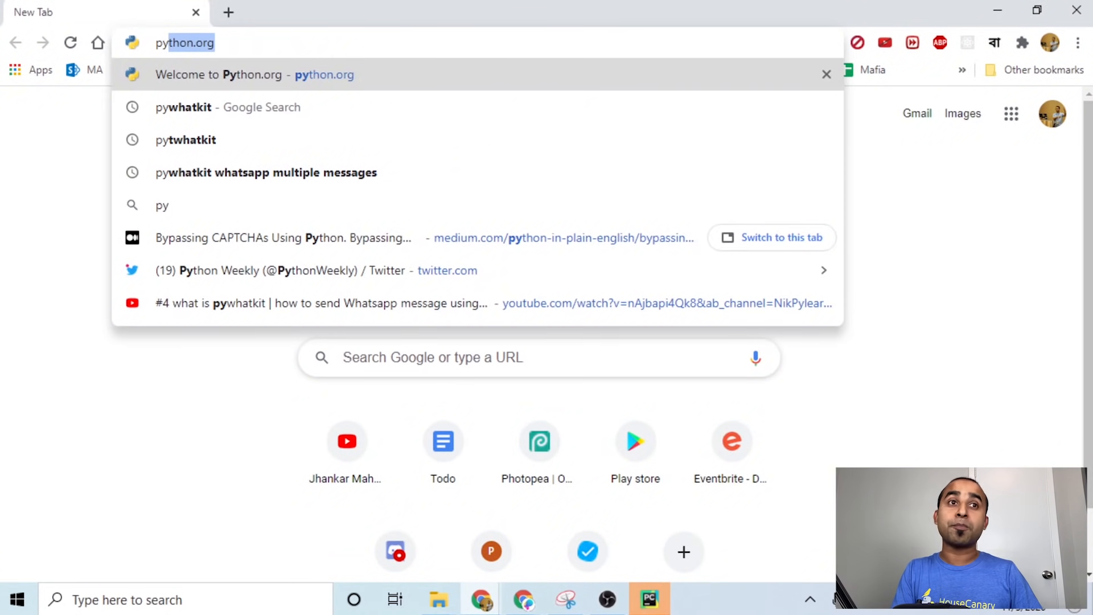
pyautogui.write('pywhatkit&rlz=1C1CHBD_enUS898US898&oq=pywhatkit&aqs=chrome')
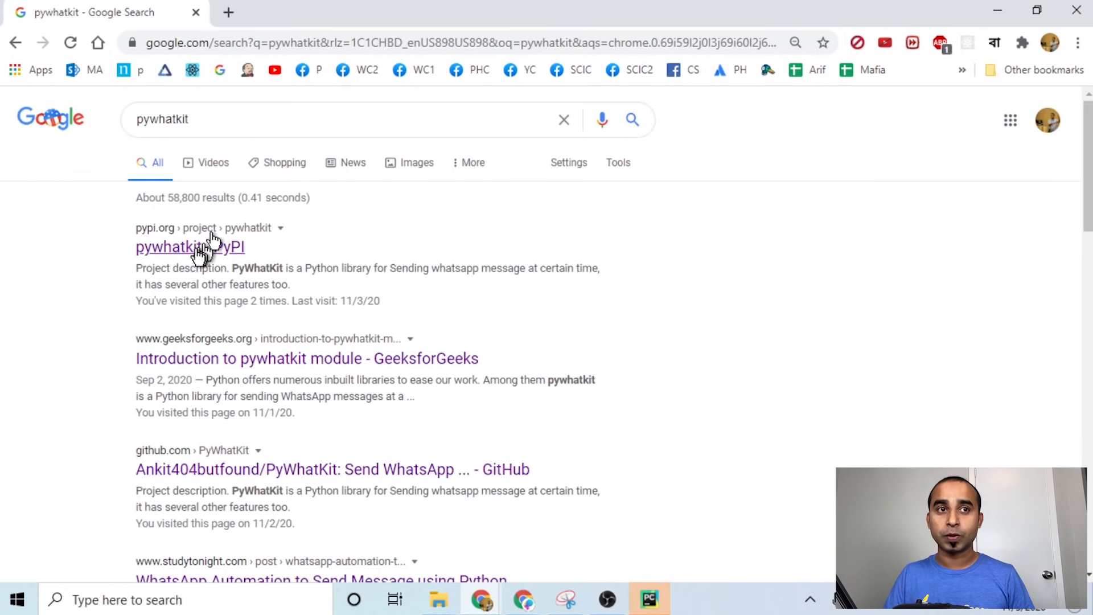
pyautogui.click(171, 246)
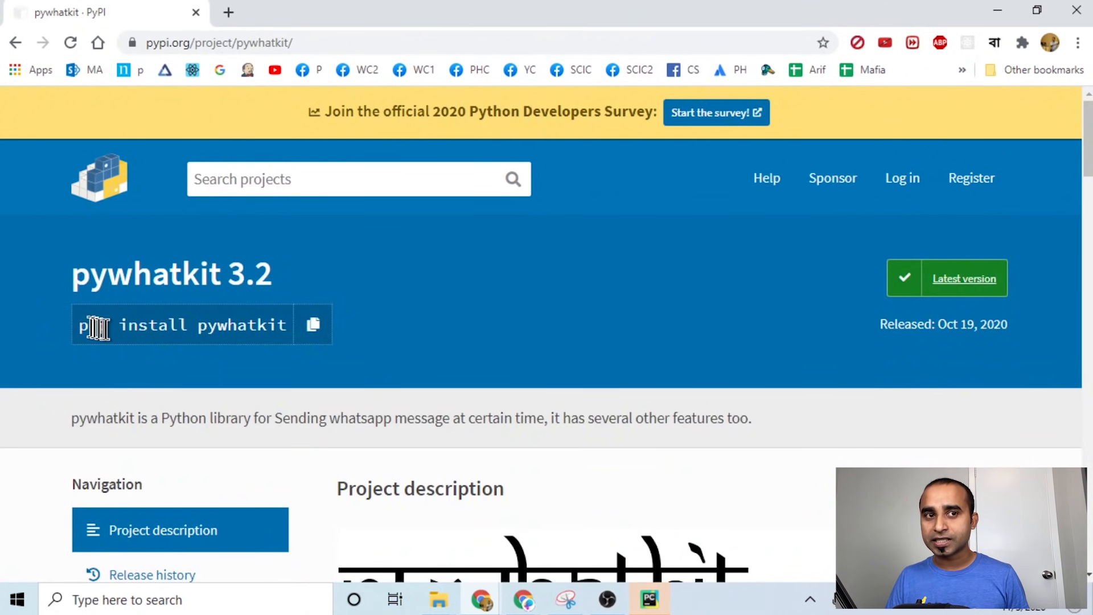
pyautogui.moveTo(289, 355)
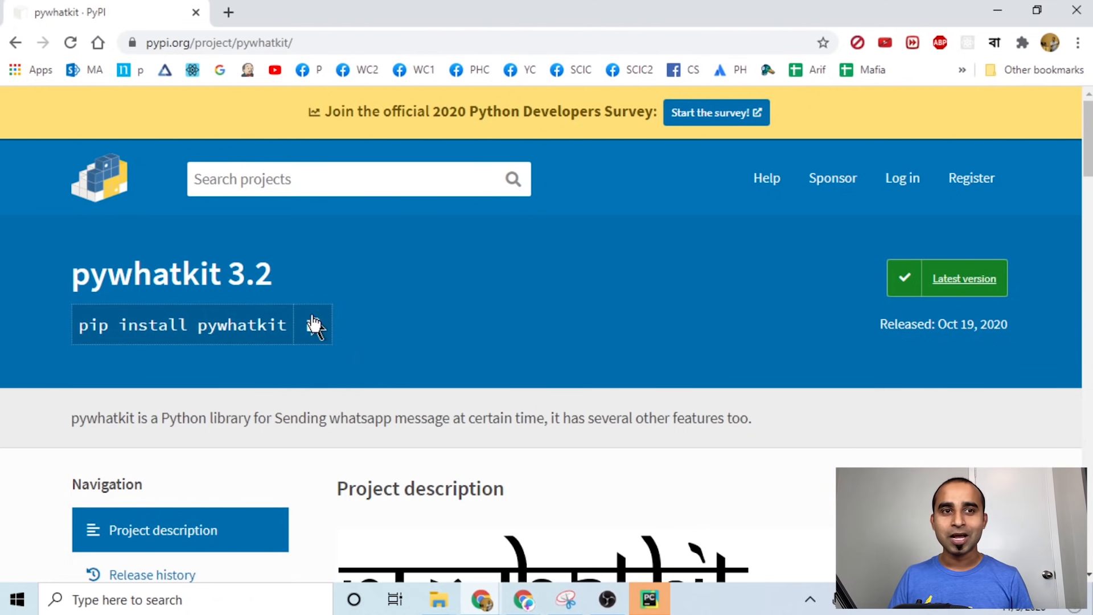
pyautogui.moveTo(317, 329)
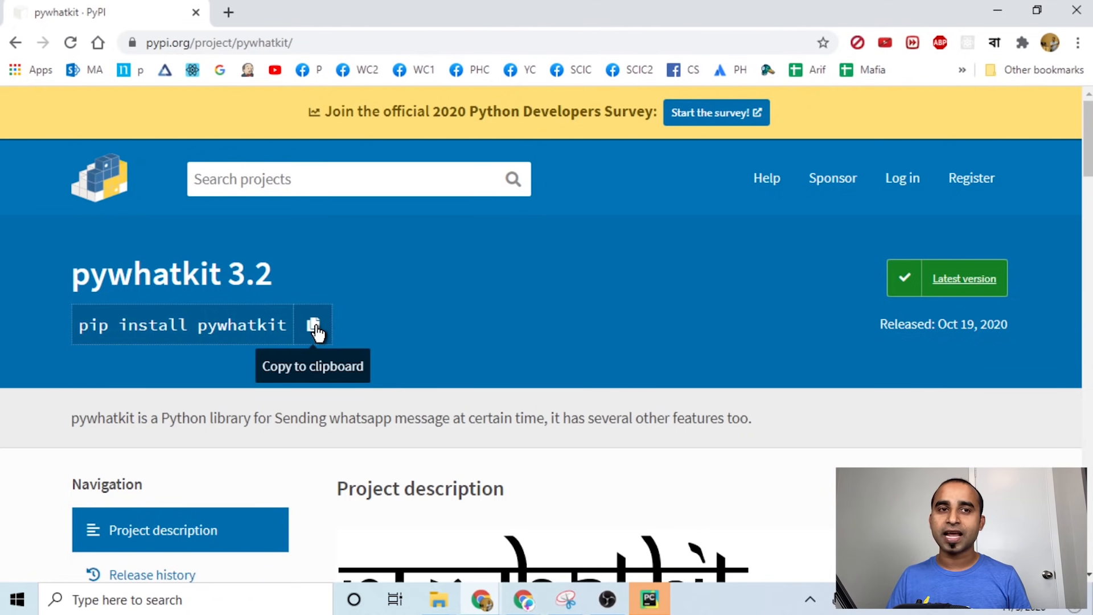
pyautogui.press('alt+tab')
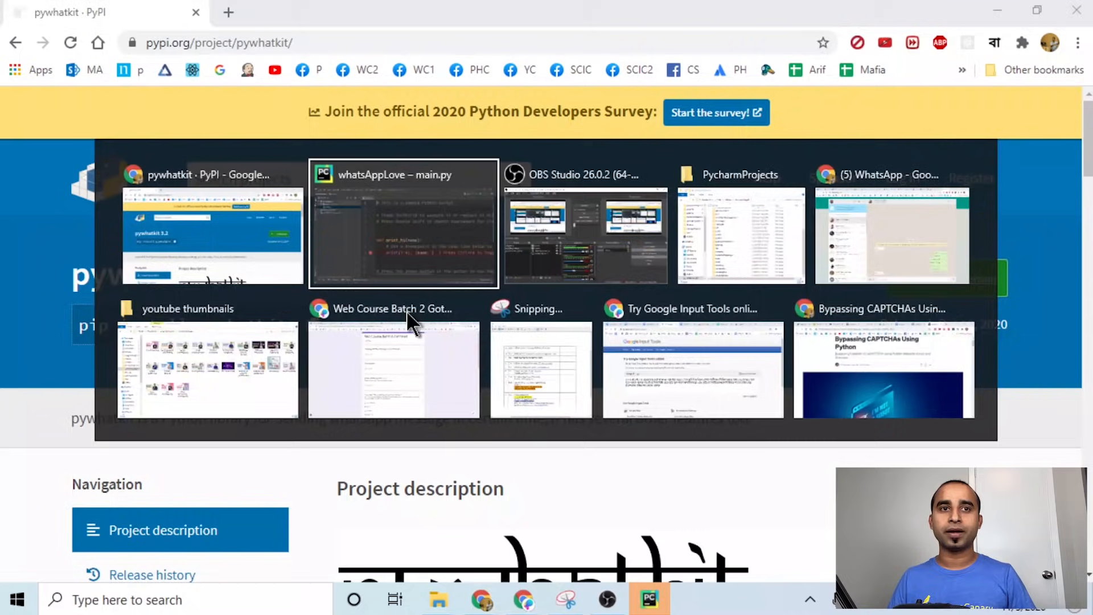
# Step: Clear the sample code from main.py and collapse the Project panel
pyautogui.click(403, 222)
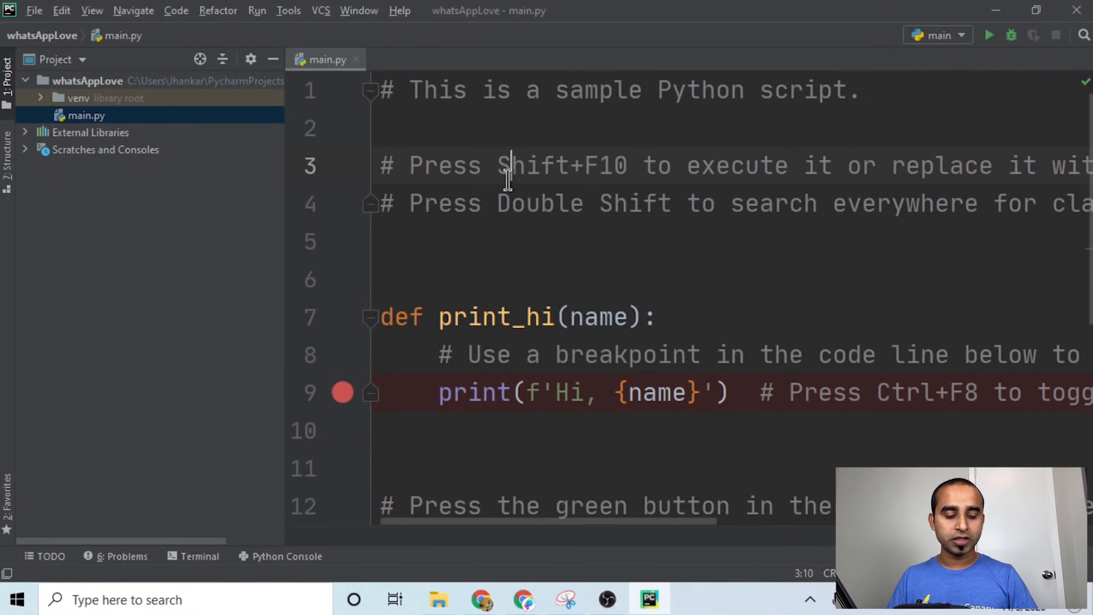
pyautogui.press('ctrl+a')
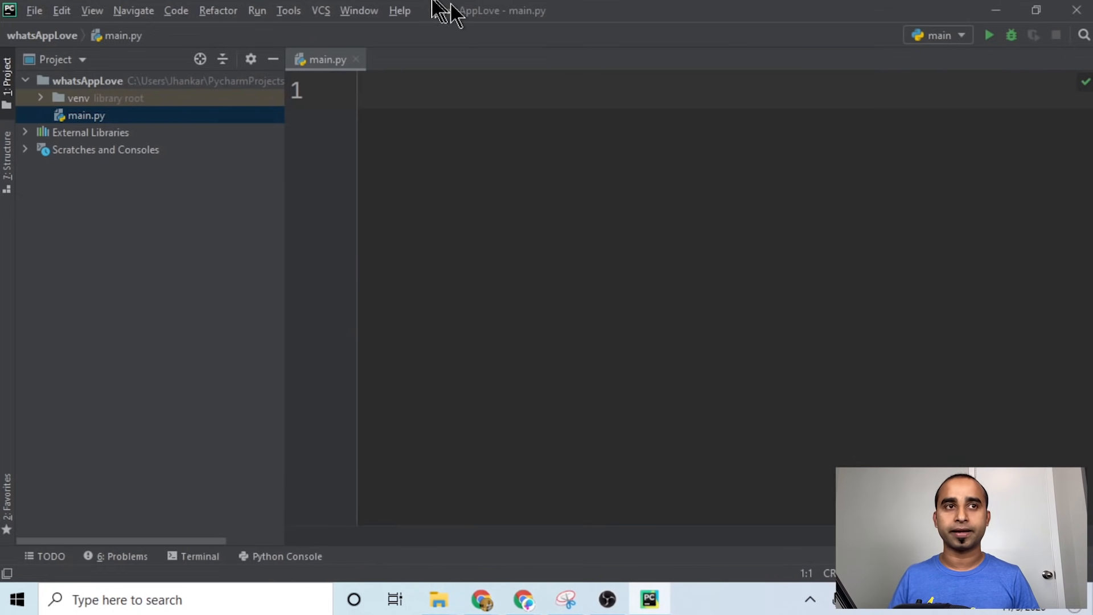
pyautogui.click(7, 74)
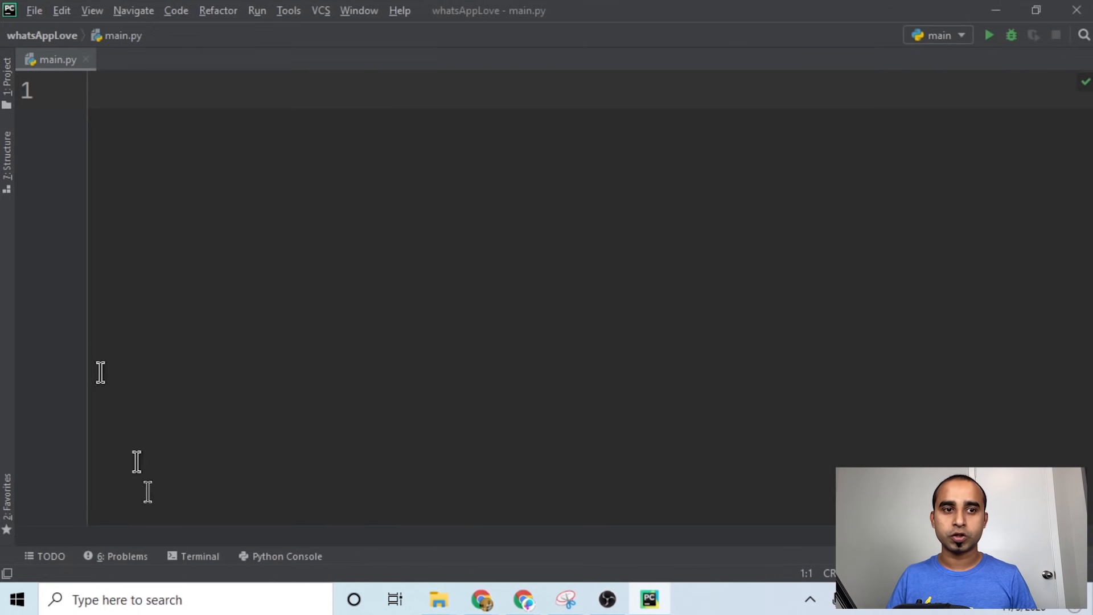
# Step: Run 'pip install pywhatkit' in the project's terminal
pyautogui.click(199, 556)
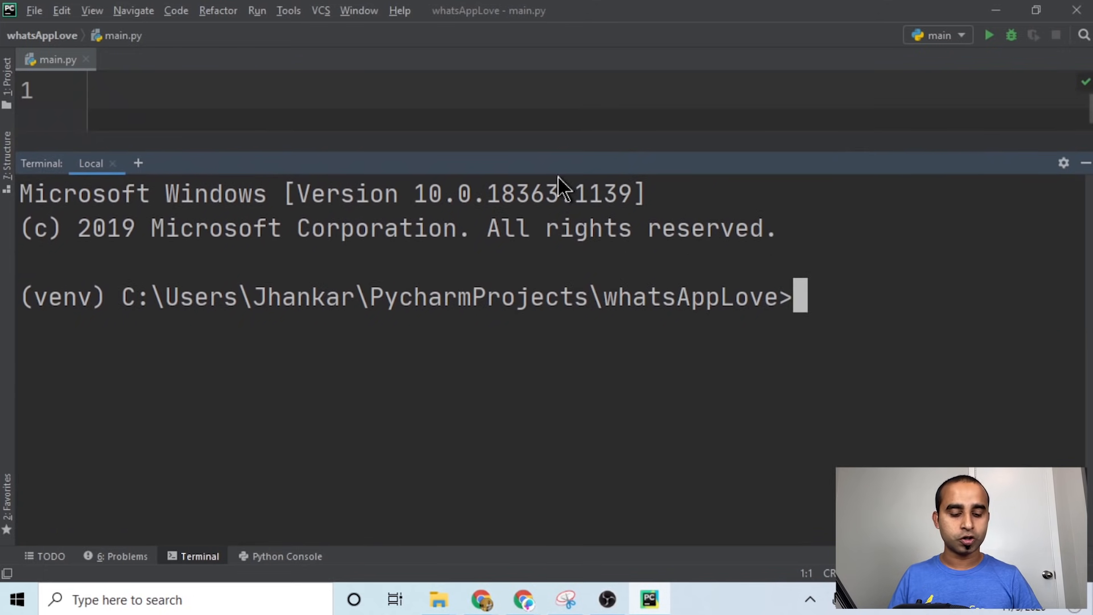
pyautogui.write('pip install pywhatkit')
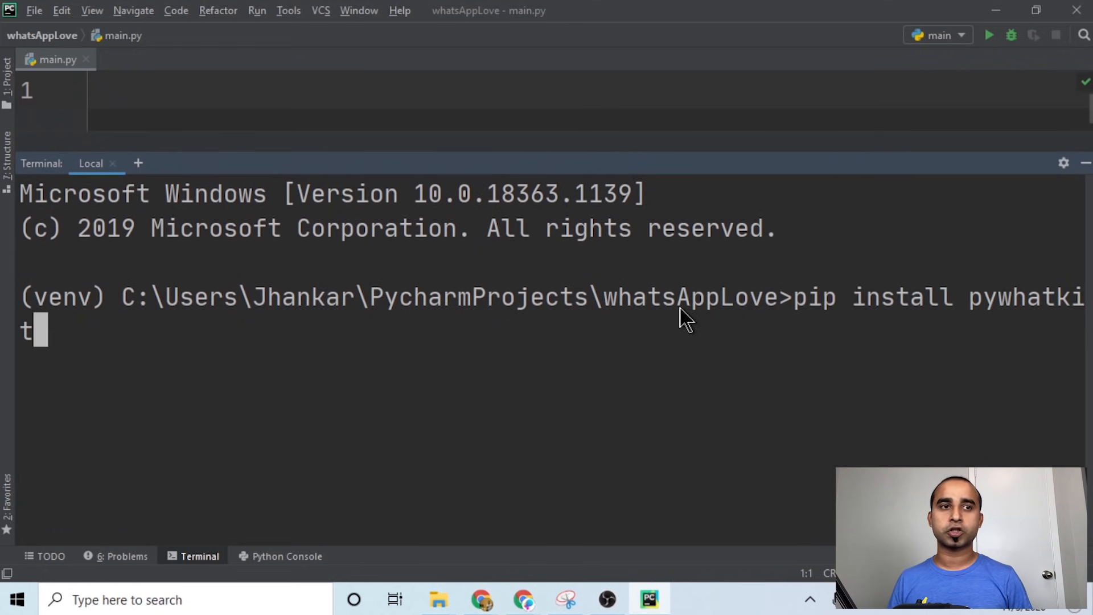
pyautogui.press('Enter')
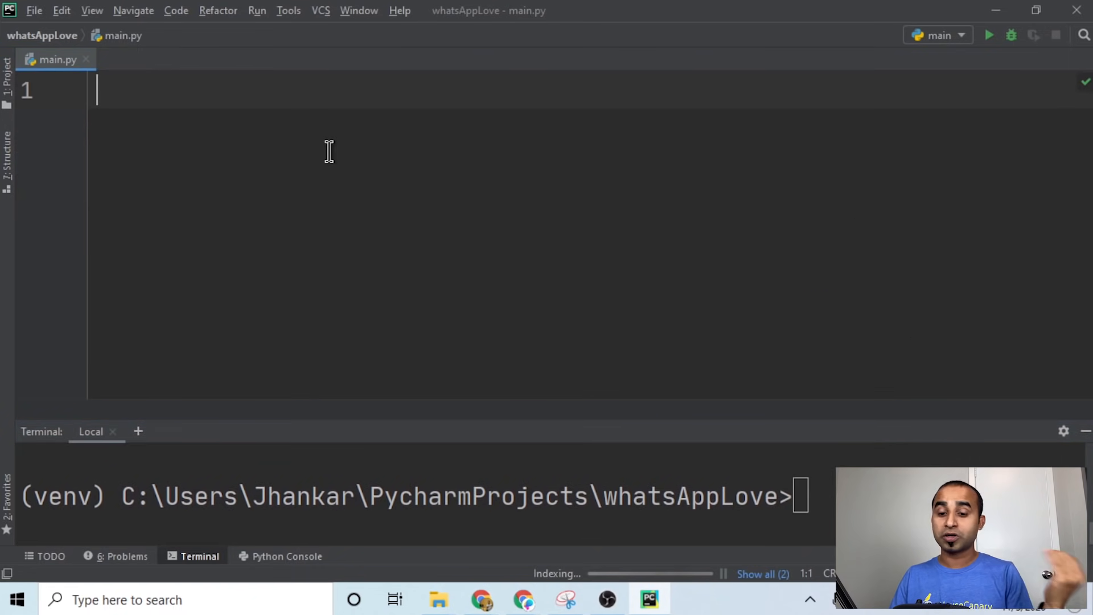
# Step: Write 'import pywhatkit' and start pywhatkit.sendwhatmsg( with an opening quote for the number
pyautogui.write('i')
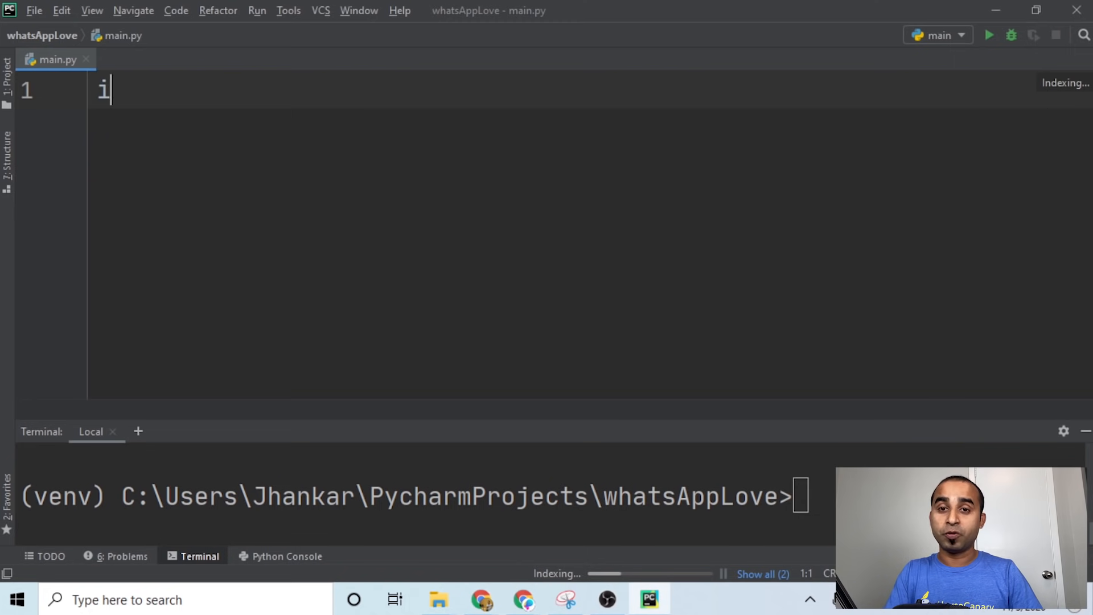
pyautogui.write('mport pywhatkit')
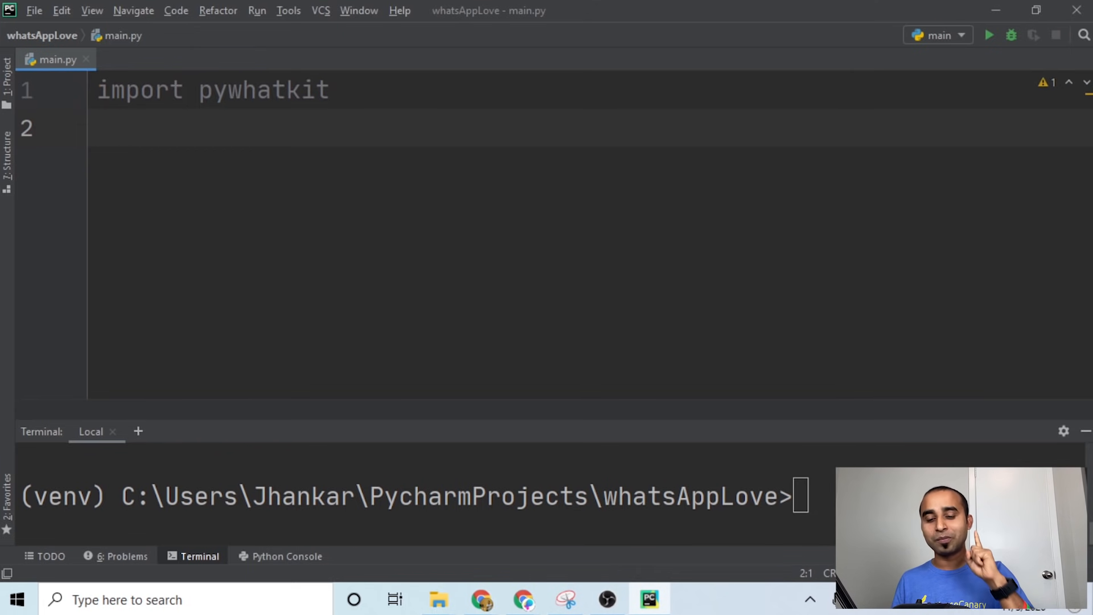
pyautogui.write('p')
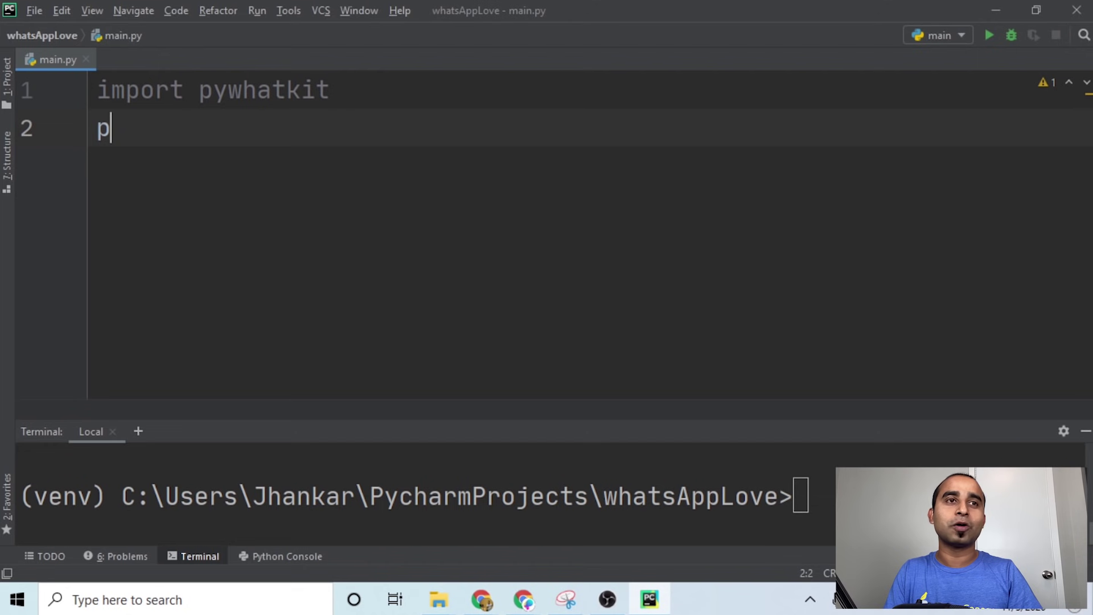
pyautogui.write('ywhatkit.')
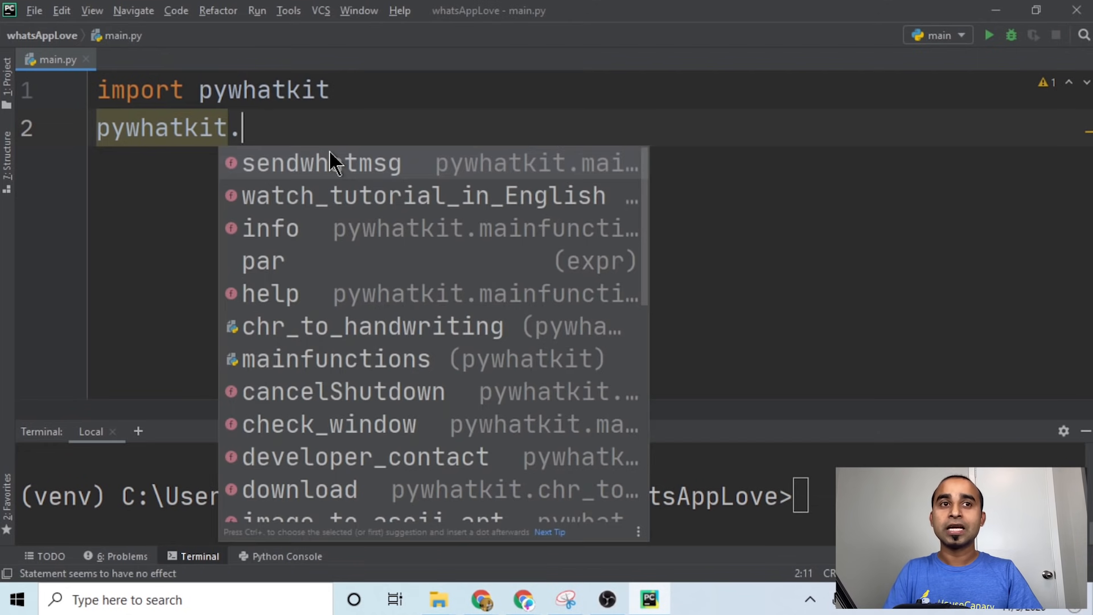
pyautogui.click(320, 163)
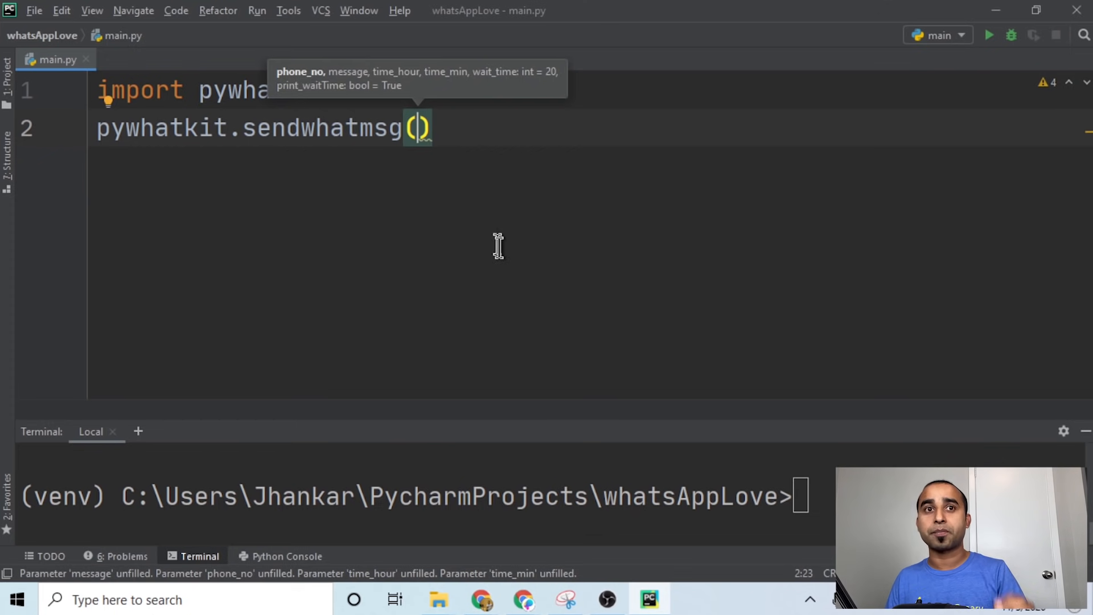
pyautogui.moveTo(456, 102)
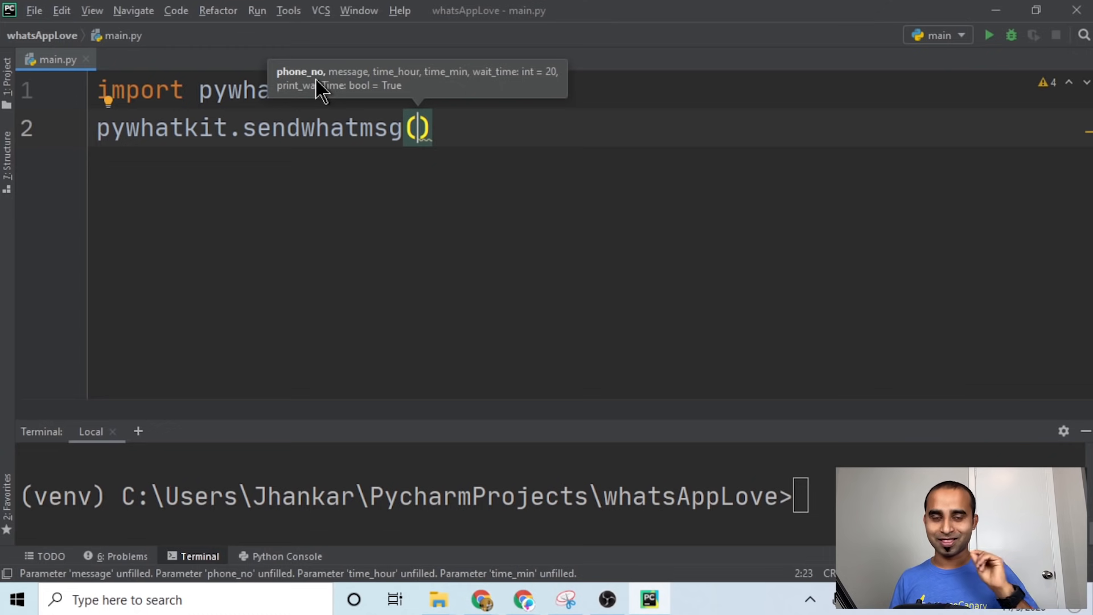
pyautogui.write("'")
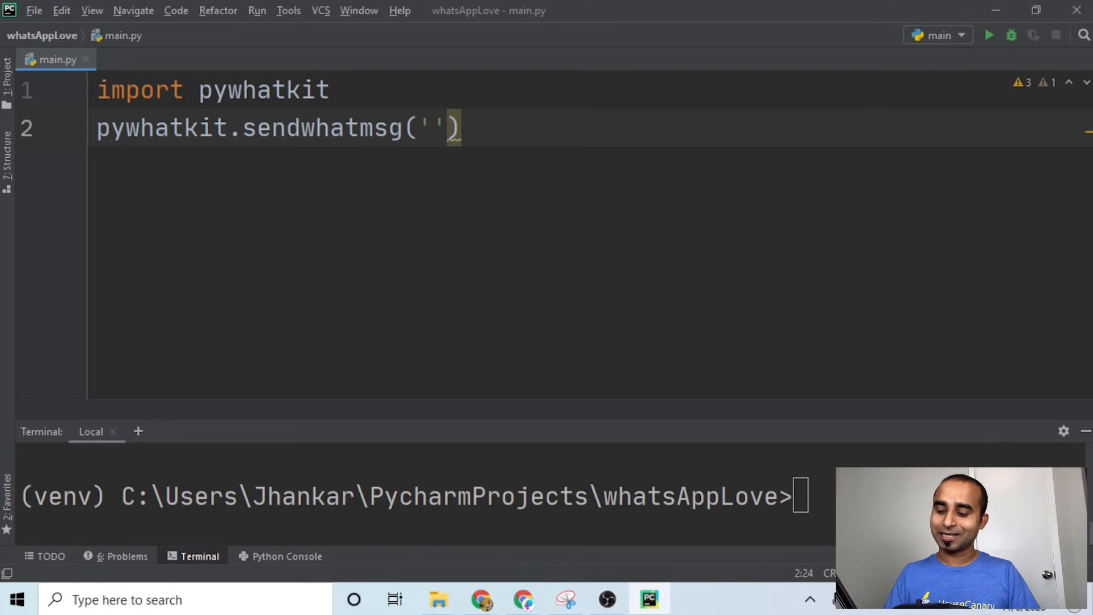
# Step: Pass the phone number, 'Happy Birthday Sweet Heart', 17 and 26 to sendwhatmsg
pyautogui.write('+')
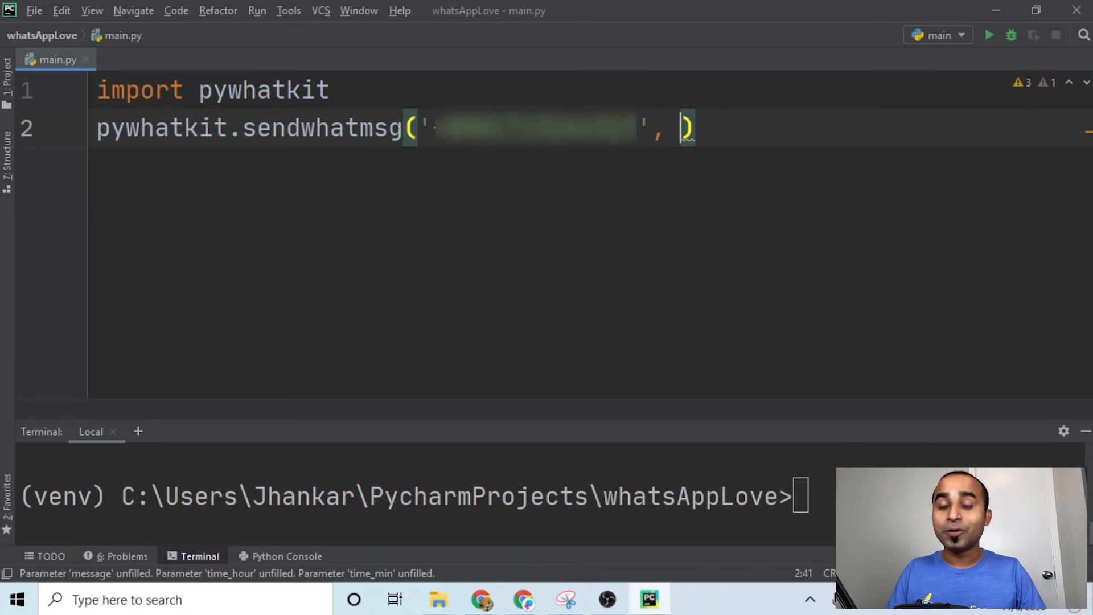
pyautogui.write("''")
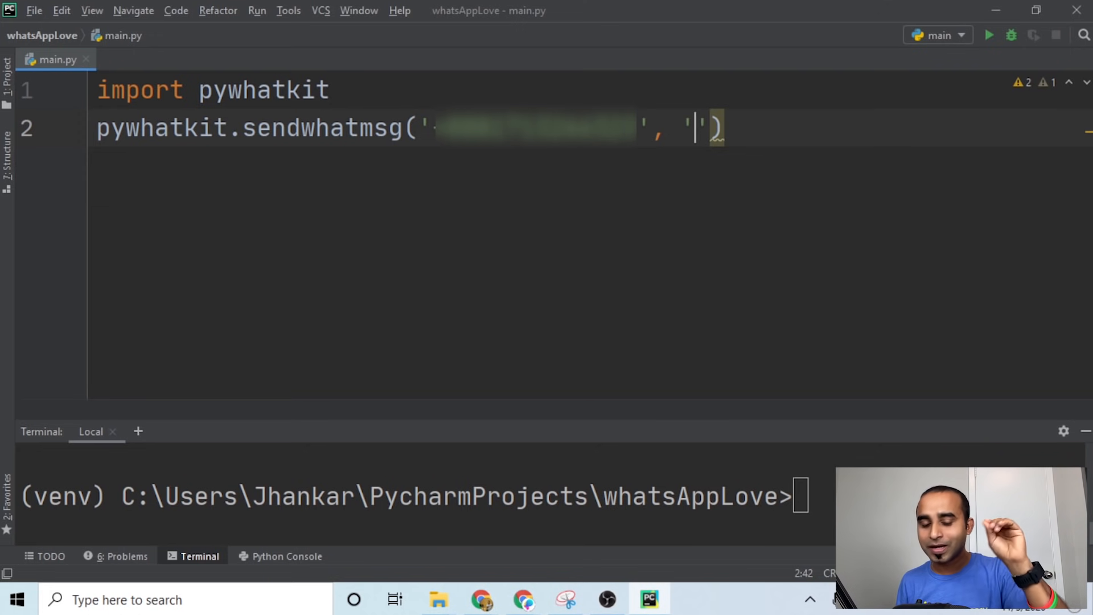
pyautogui.write('Happy Bi')
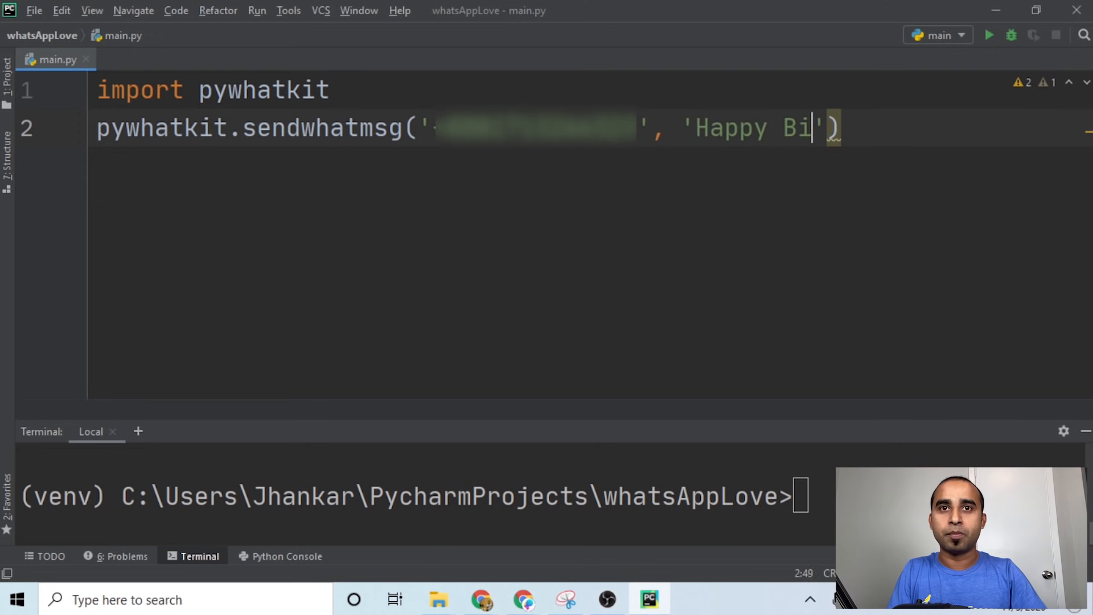
pyautogui.write('rthday S')
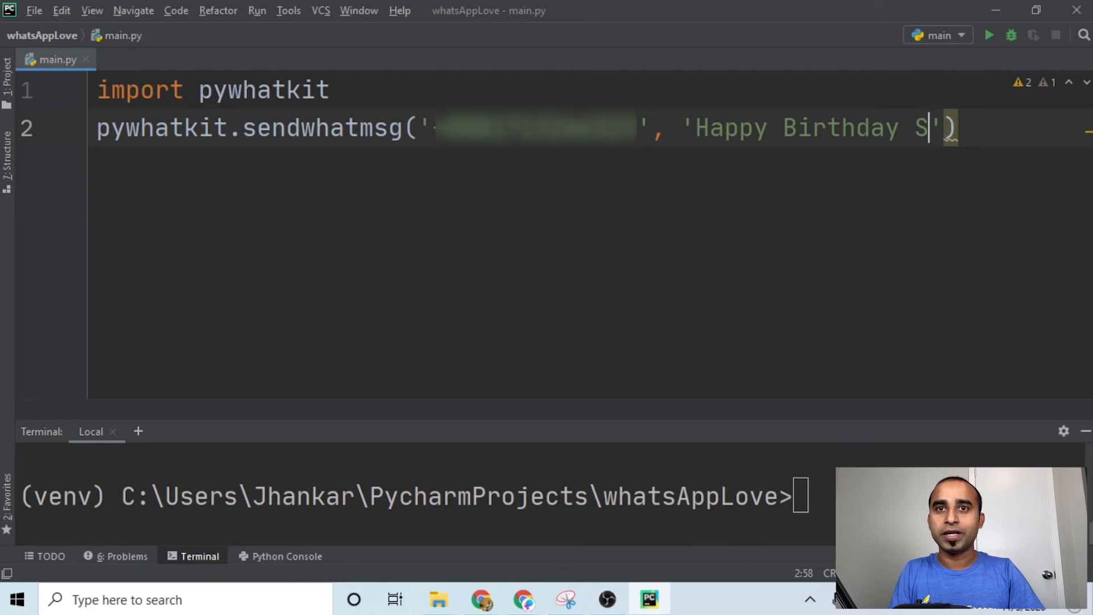
pyautogui.write('weet Heart')
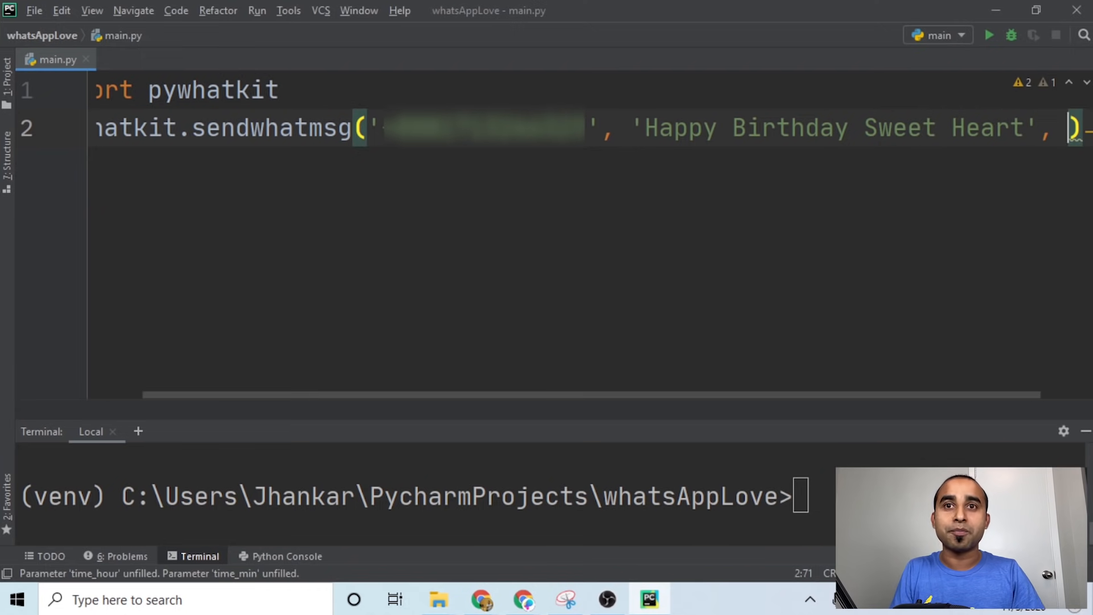
pyautogui.moveTo(468, 419)
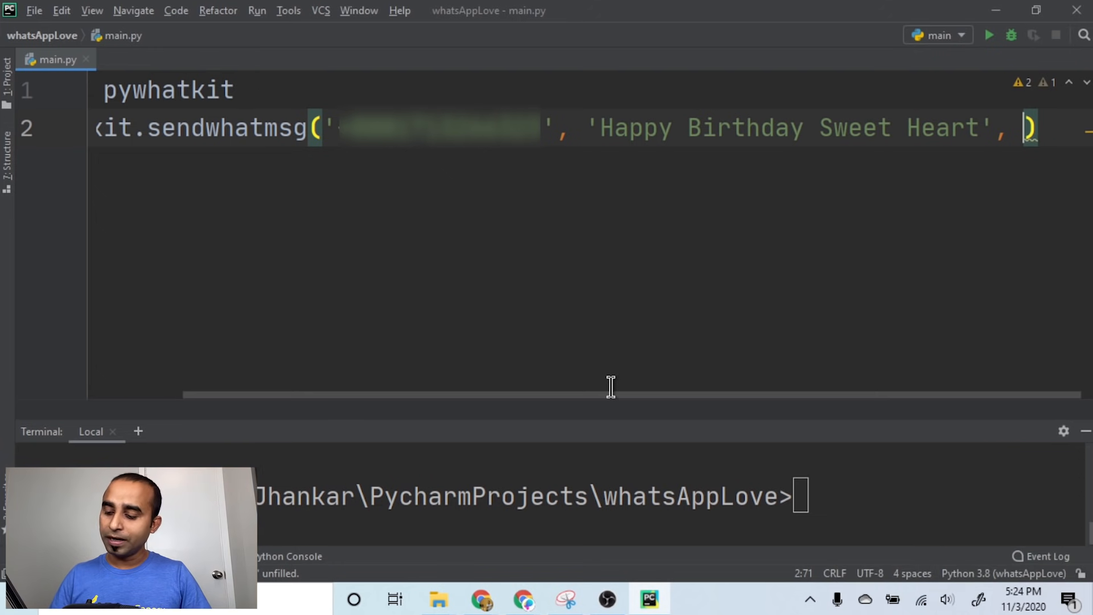
pyautogui.write('17, 26')
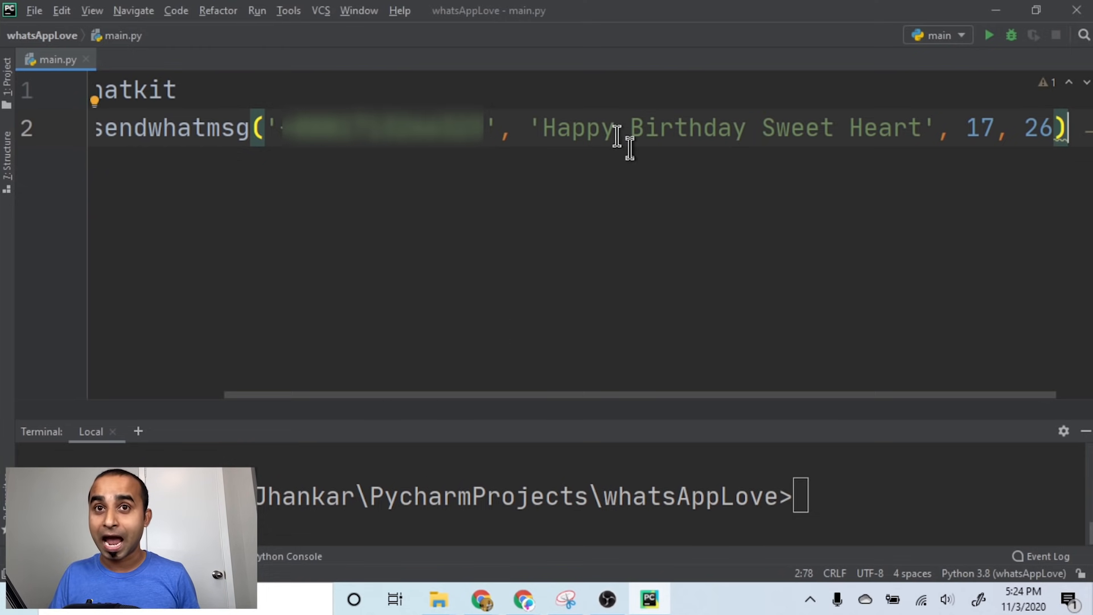
pyautogui.moveTo(585, 127)
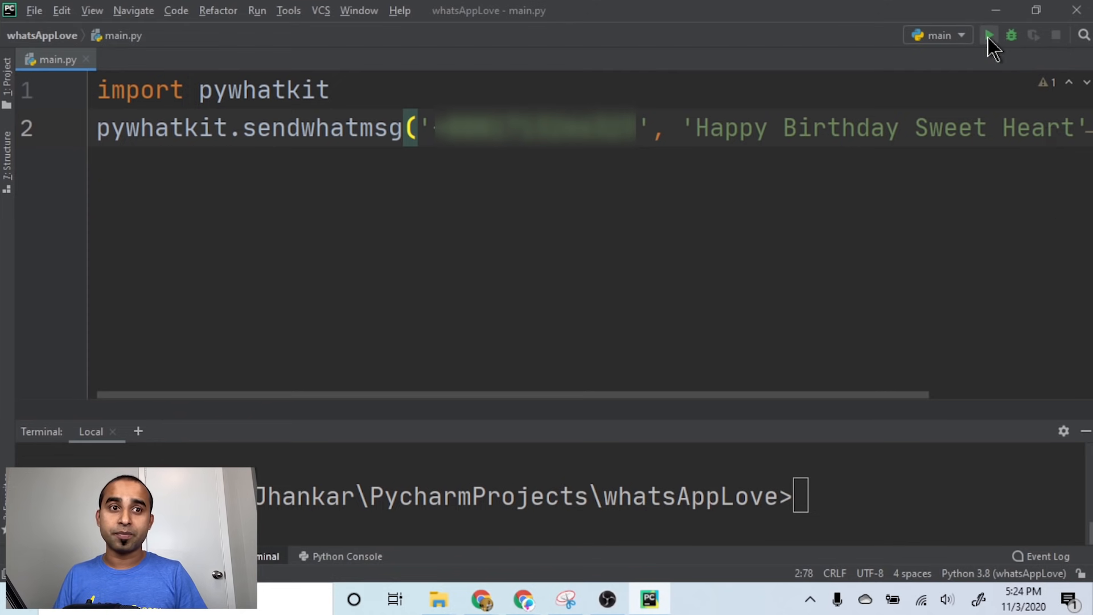
# Step: Run main.py and switch to the browser where WhatsApp Web opens
pyautogui.click(992, 35)
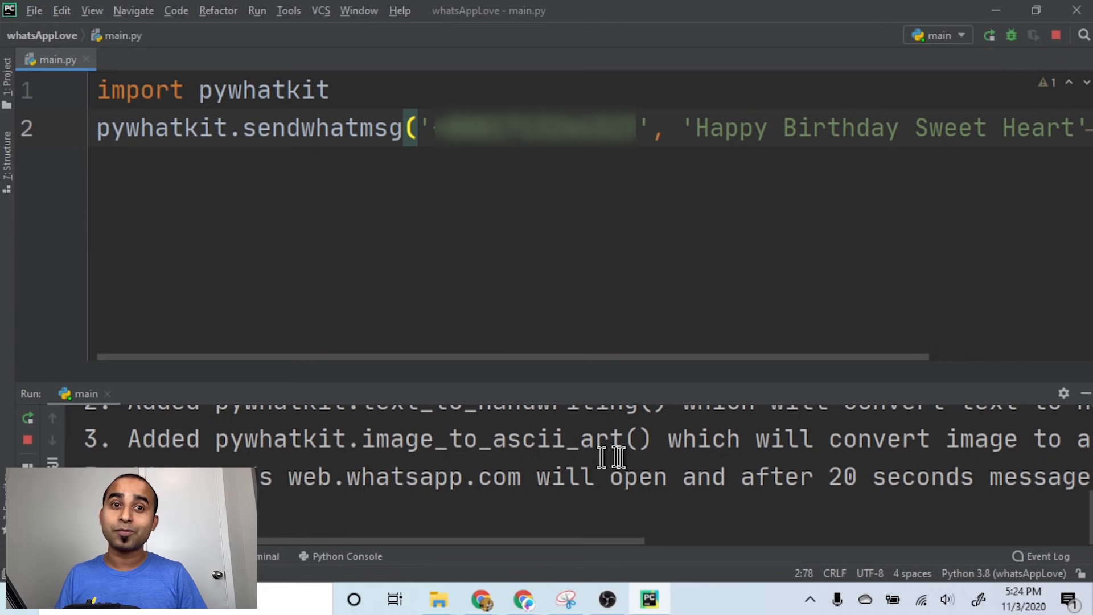
pyautogui.moveTo(691, 477)
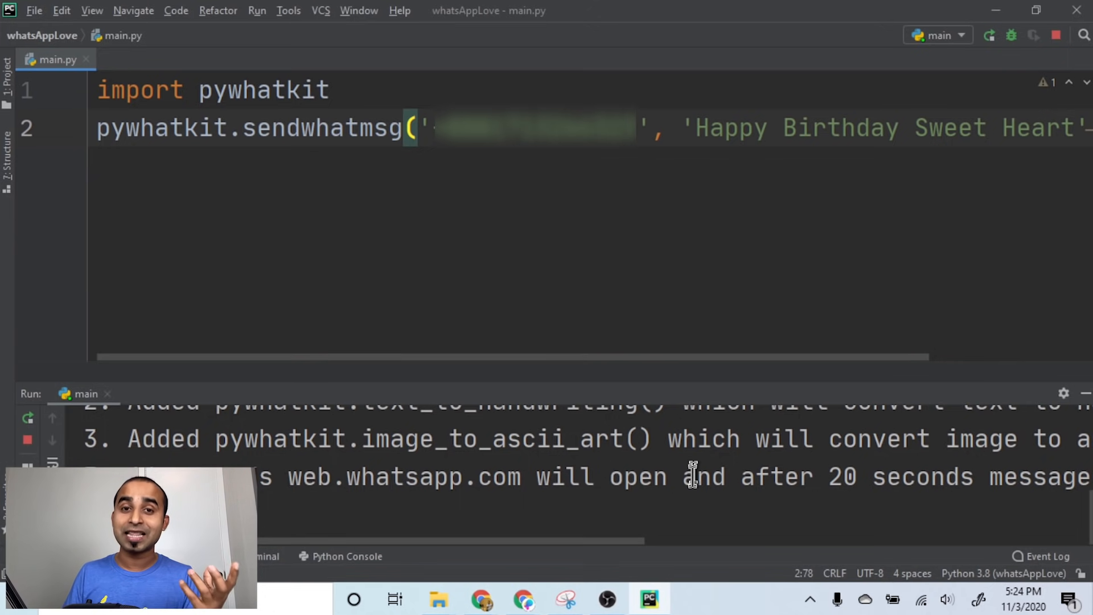
pyautogui.press('alt+tab')
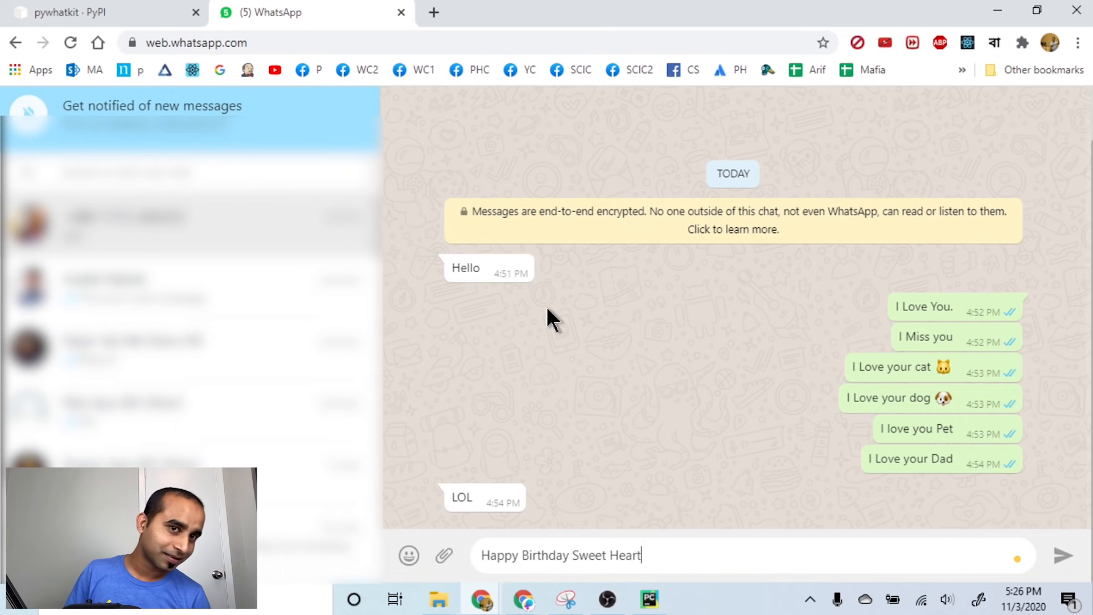
# Step: Press Enter to send the prefilled 'Happy Birthday Sweet Heart' message
pyautogui.press('Enter')
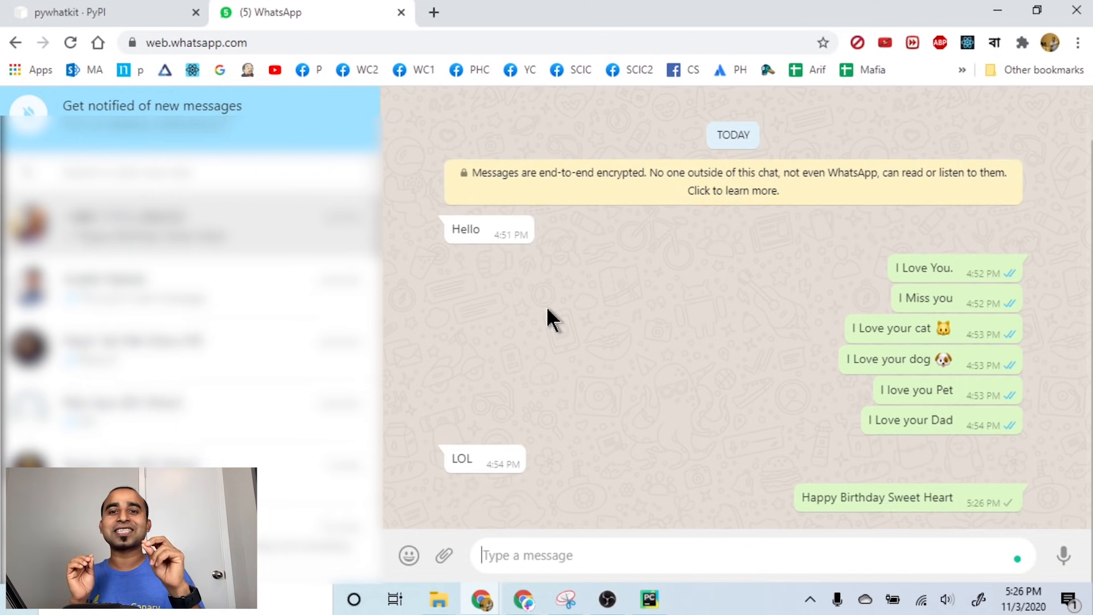